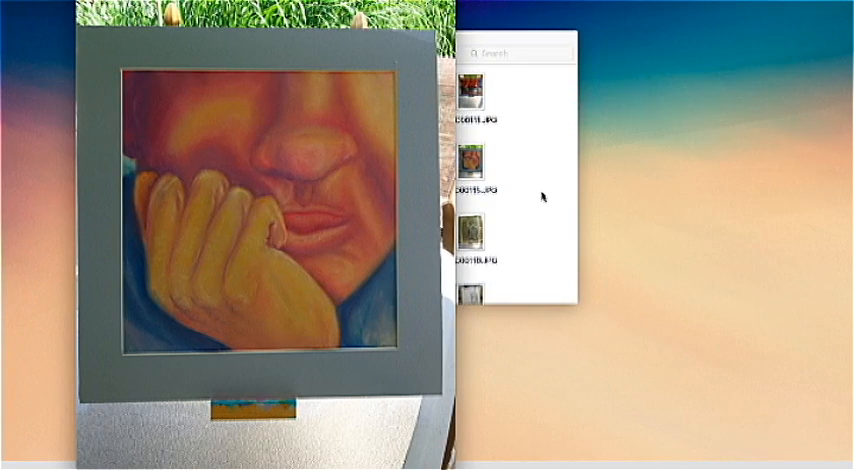
Step: Open the pastel face painting photo from Finder in Adobe Photoshop
right_click(471, 184)
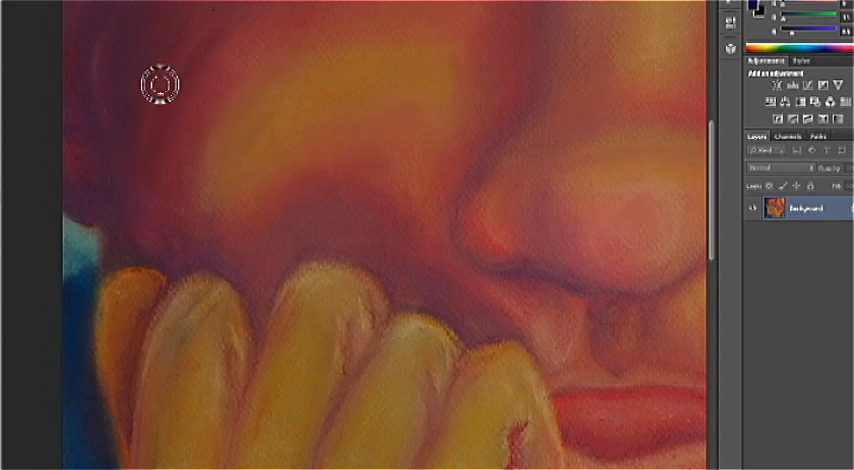
mouse_move(220, 38)
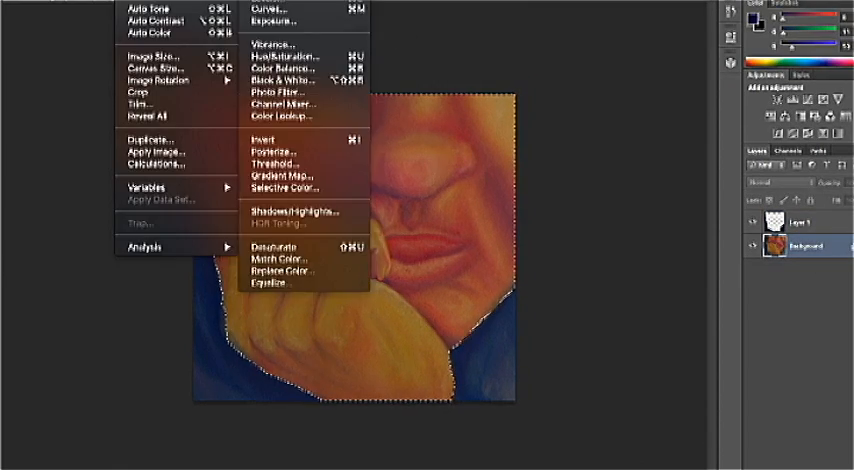
Step: Boost the vibrance of the selected face and hand by a subtle amount
click(269, 41)
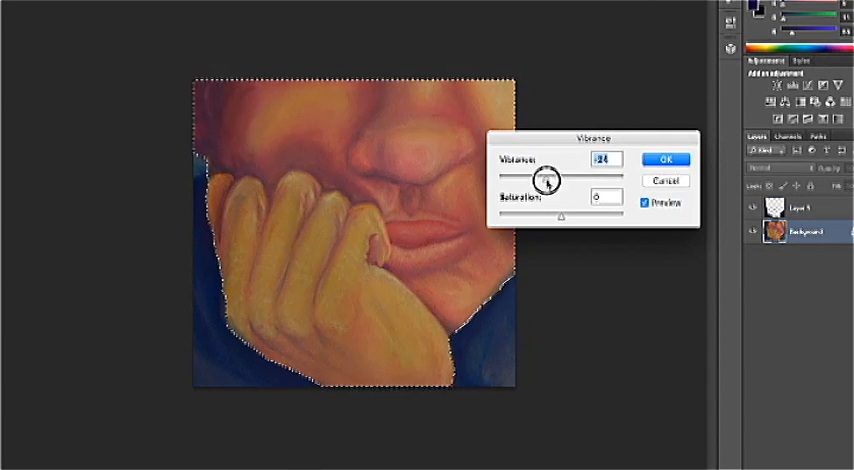
drag(546, 180, 560, 180)
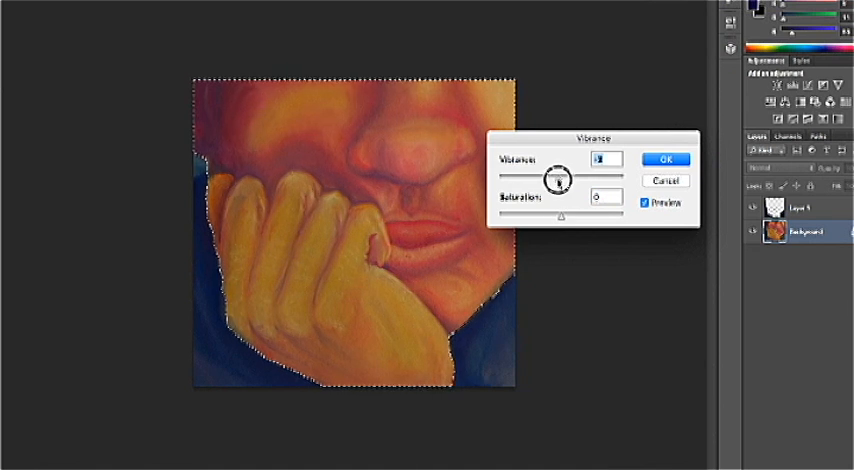
drag(557, 180, 557, 223)
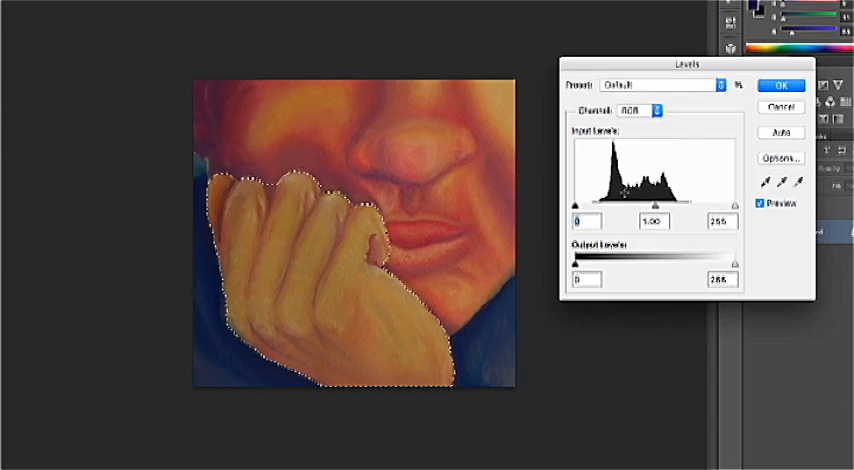
Step: Narrow the hand's Levels input range to 15–225 for stronger contrast
drag(575, 201, 583, 201)
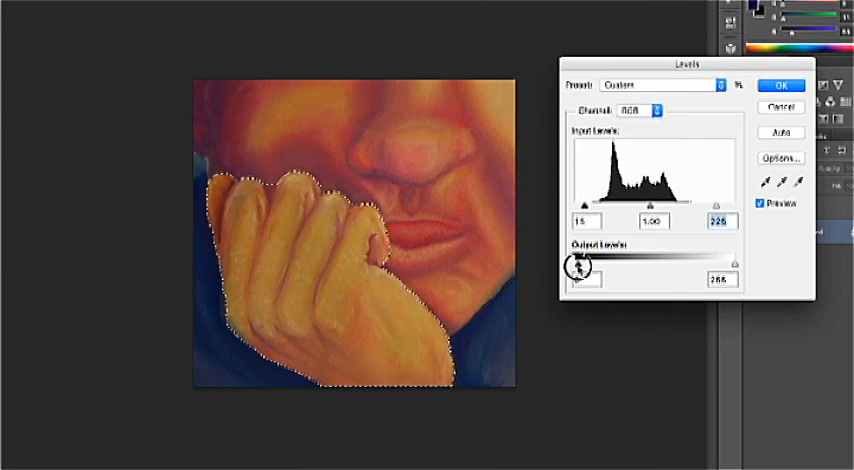